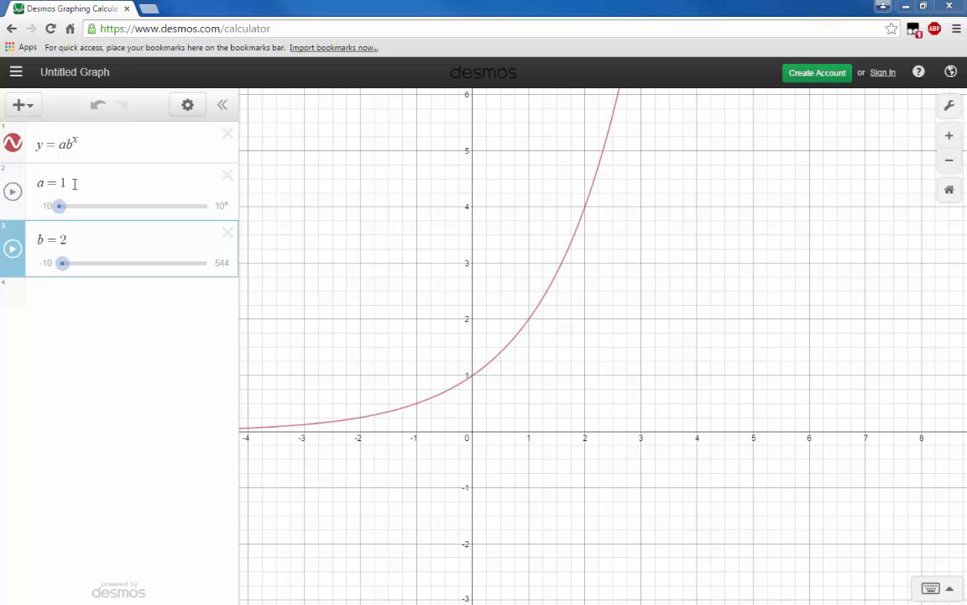
Show the labelled y-intercept point (0, 1) on the curve y = ab^x.
{"action": "left_click", "coordinate": [71, 183]}
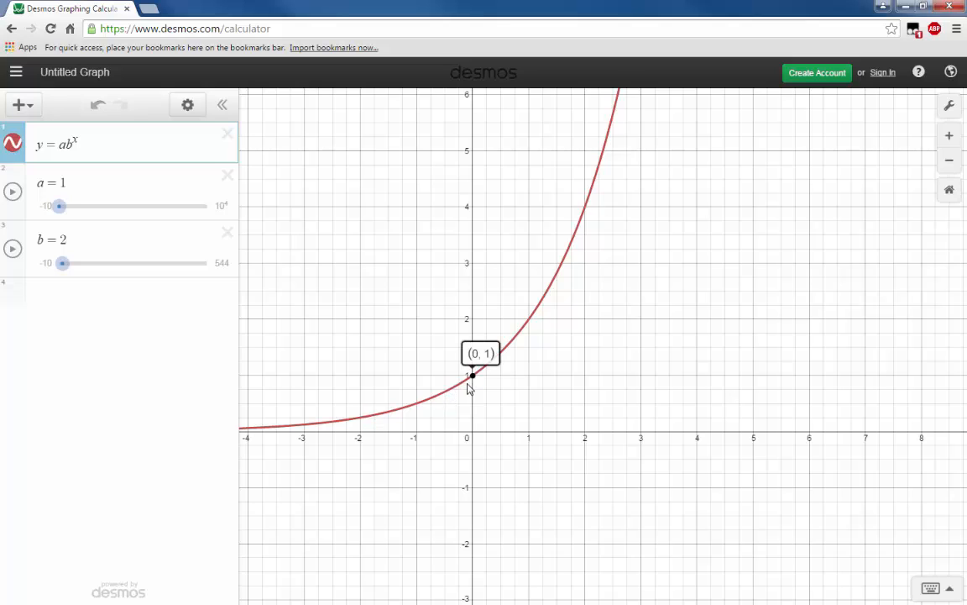
{"action": "mouse_move", "coordinate": [472, 383]}
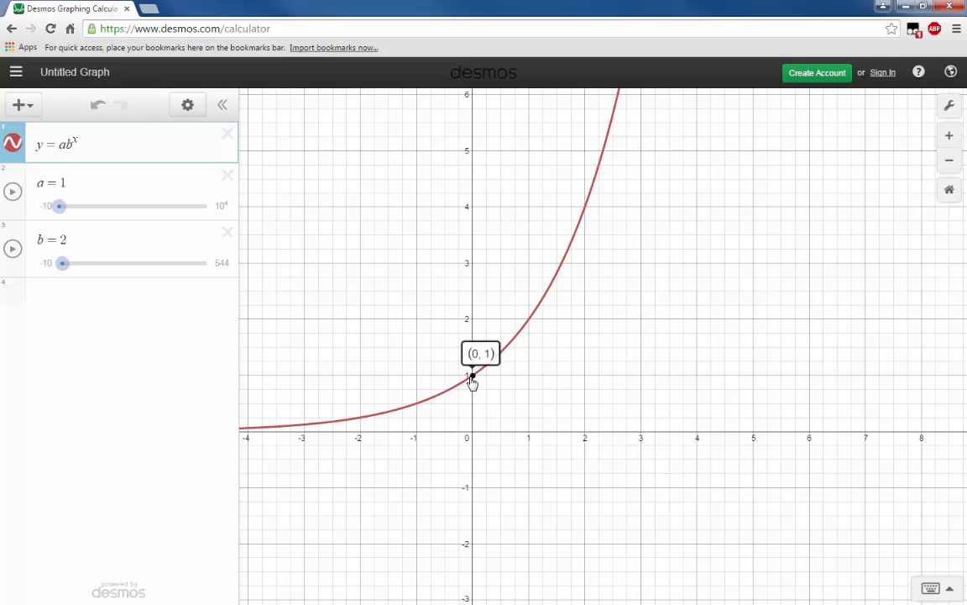
{"action": "mouse_move", "coordinate": [477, 361]}
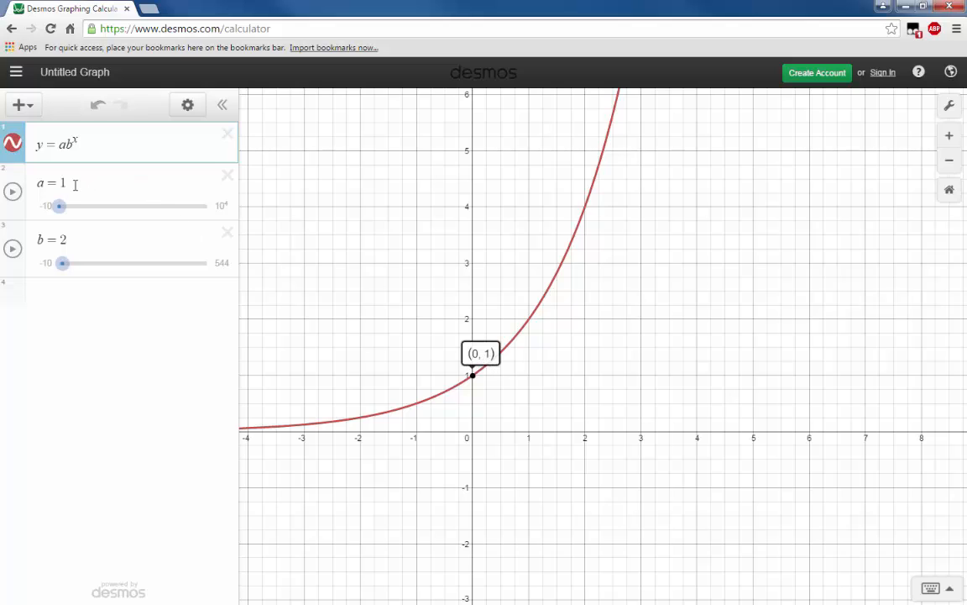
Drag slider a from 1 up to 1000, sending the exponential curve off-screen.
{"action": "left_click", "coordinate": [77, 183]}
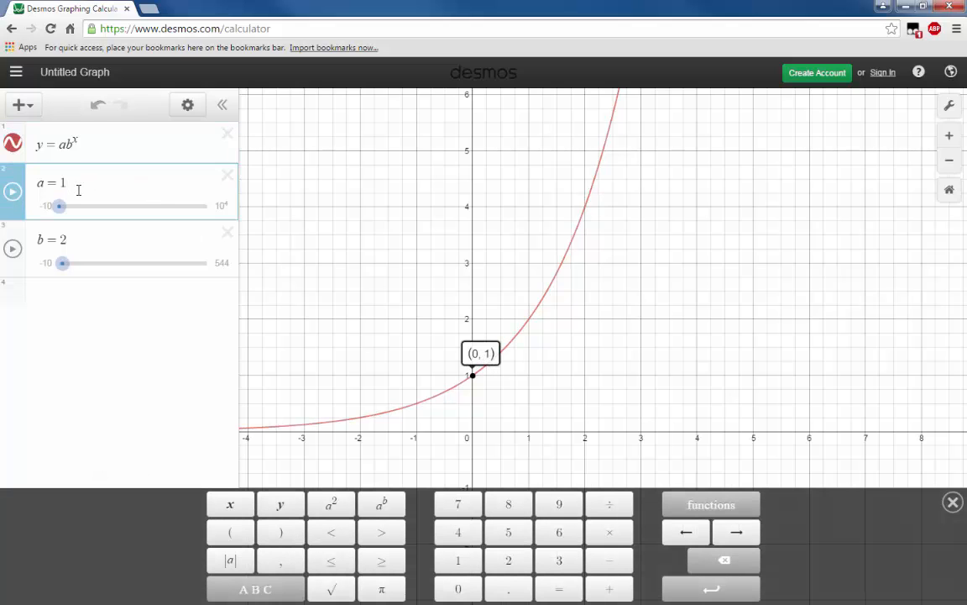
{"action": "left_click_drag", "start_coordinate": [59, 205], "coordinate": [74, 205]}
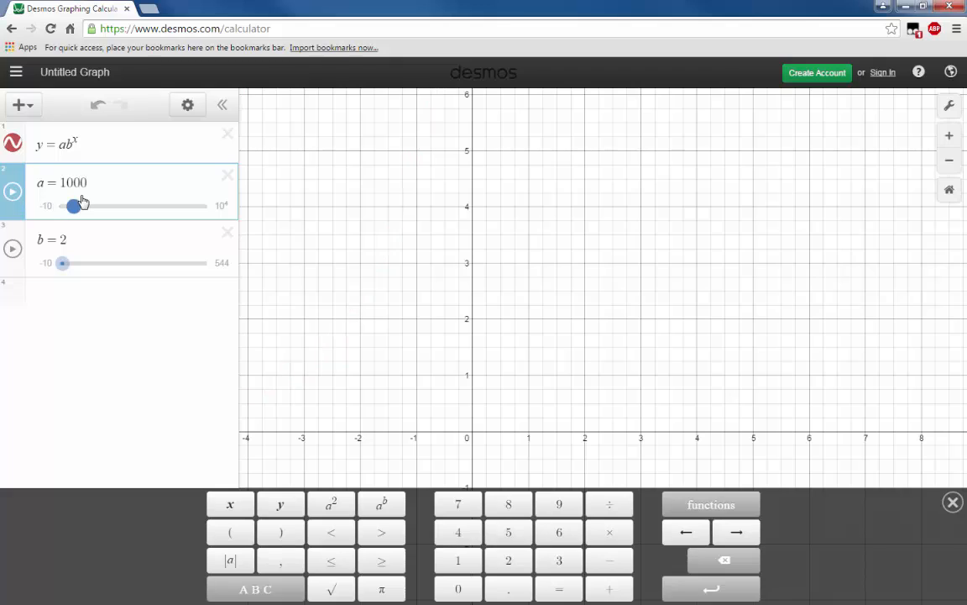
{"action": "left_click_drag", "start_coordinate": [74, 205], "coordinate": [209, 204]}
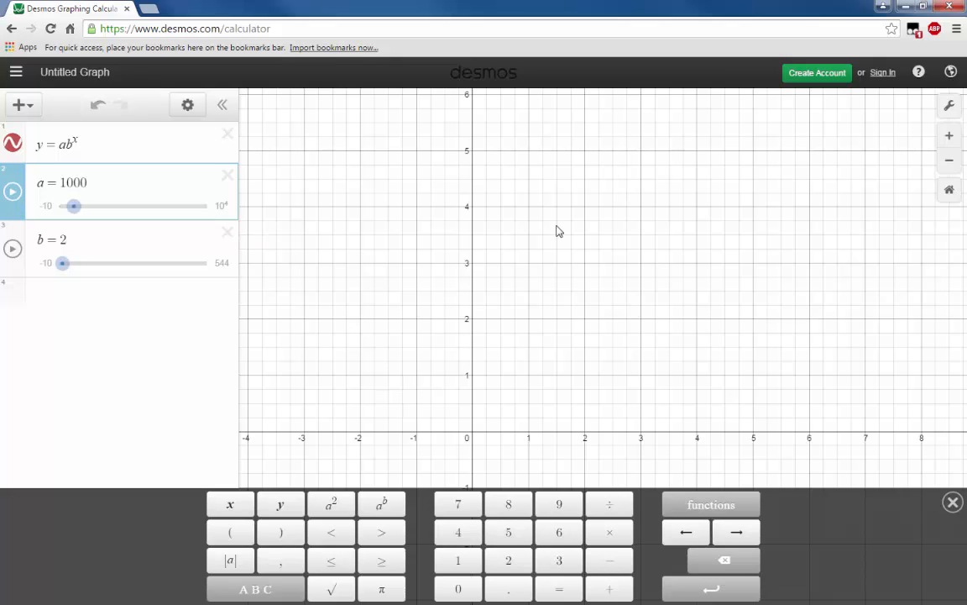
{"action": "mouse_move", "coordinate": [451, 183]}
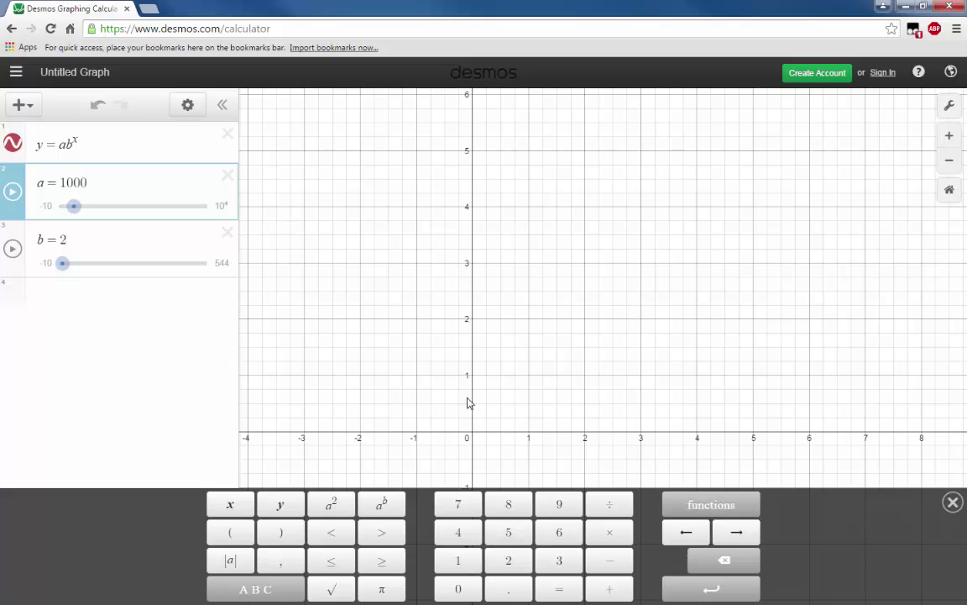
{"action": "left_click", "coordinate": [64, 181]}
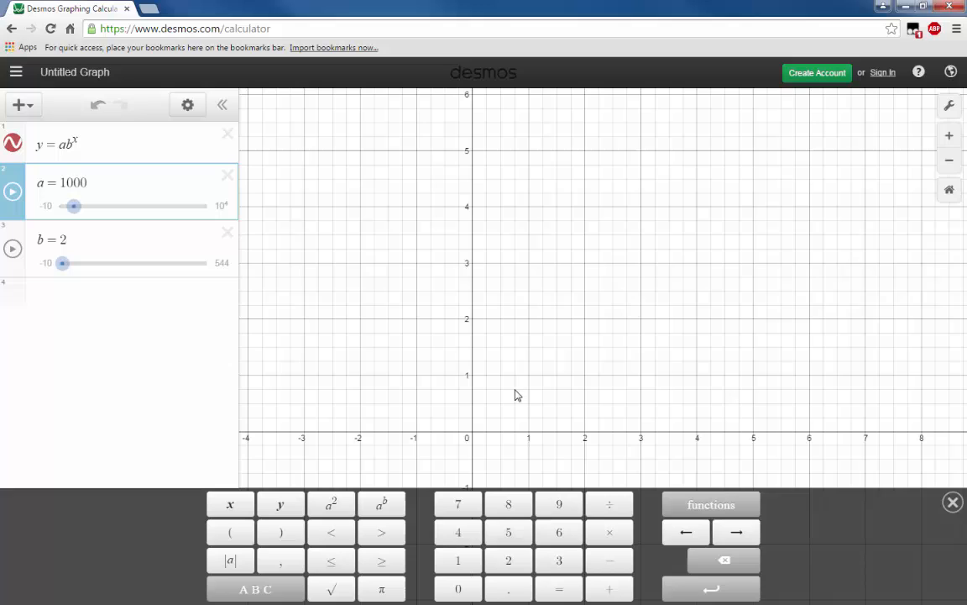
{"action": "mouse_move", "coordinate": [948, 135]}
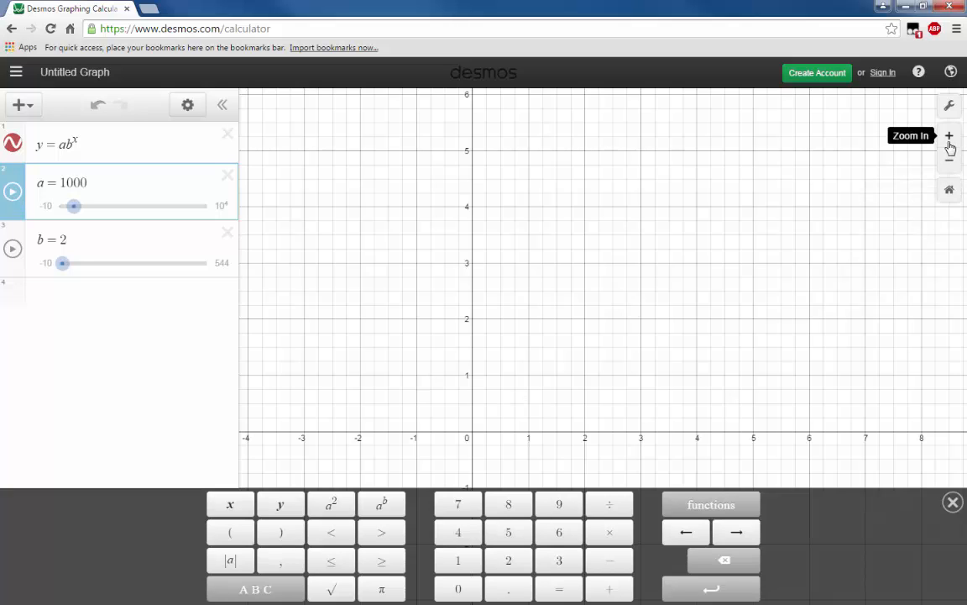
{"action": "mouse_move", "coordinate": [949, 161]}
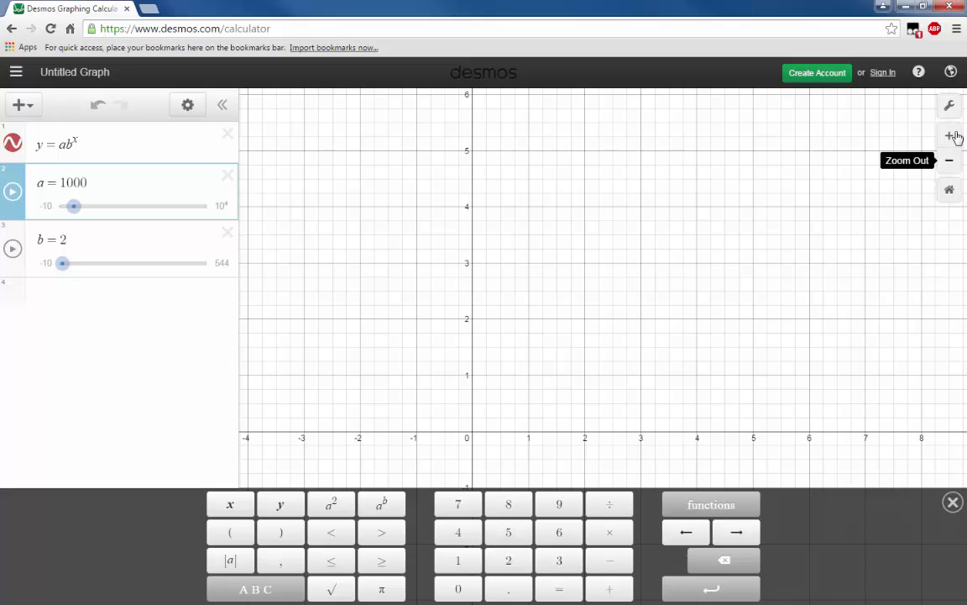
Show the Graph Settings panel with the current x- and y-axis ranges.
{"action": "left_click", "coordinate": [949, 104]}
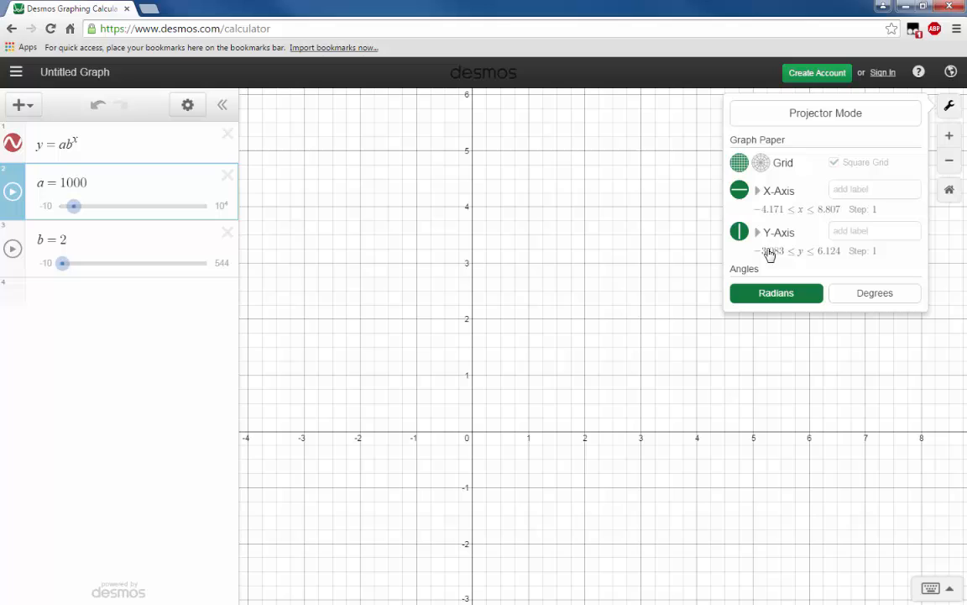
Set the y-axis range to 900–1100 so the intercept (0, 1000) is visible.
{"action": "left_click", "coordinate": [770, 251]}
{"action": "type", "text": "9"}
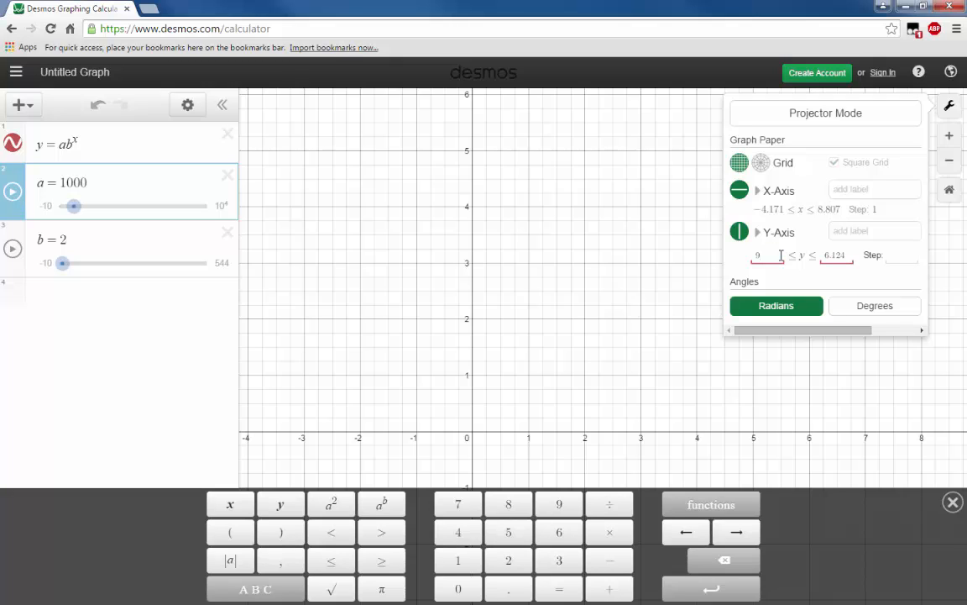
{"action": "type", "text": "00"}
{"action": "left_click", "coordinate": [836, 255]}
{"action": "type", "text": "1100"}
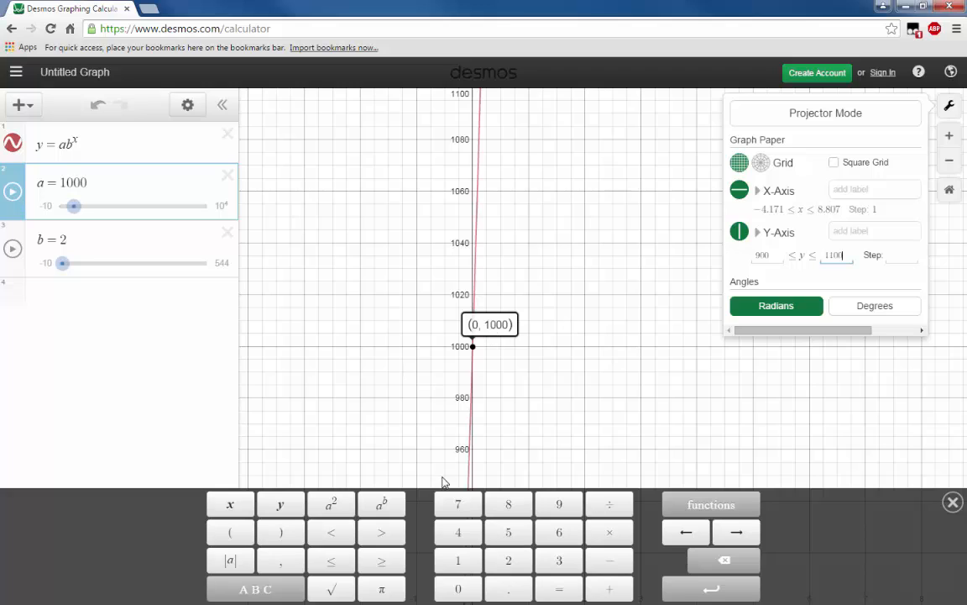
{"action": "mouse_move", "coordinate": [470, 356]}
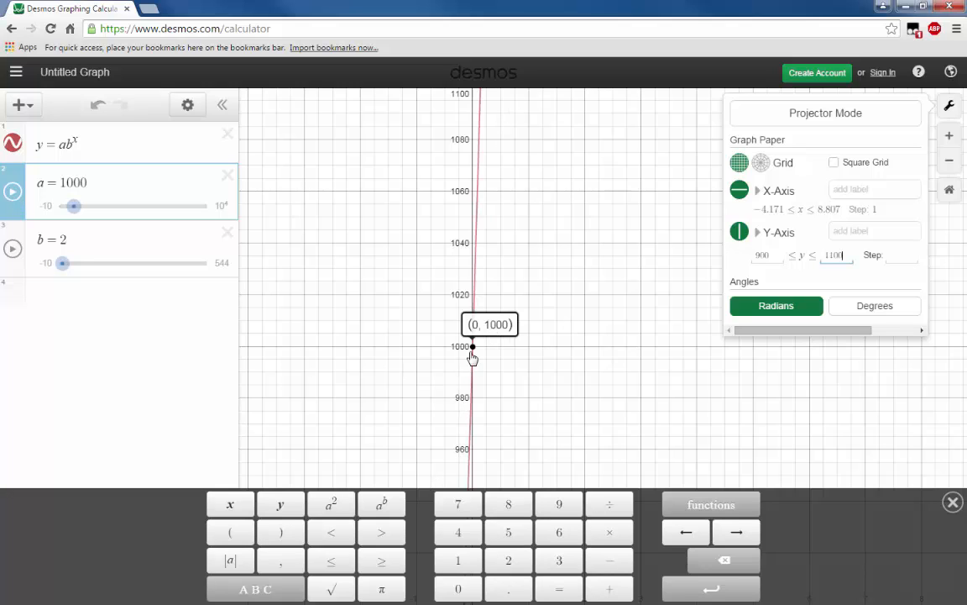
{"action": "mouse_move", "coordinate": [614, 403]}
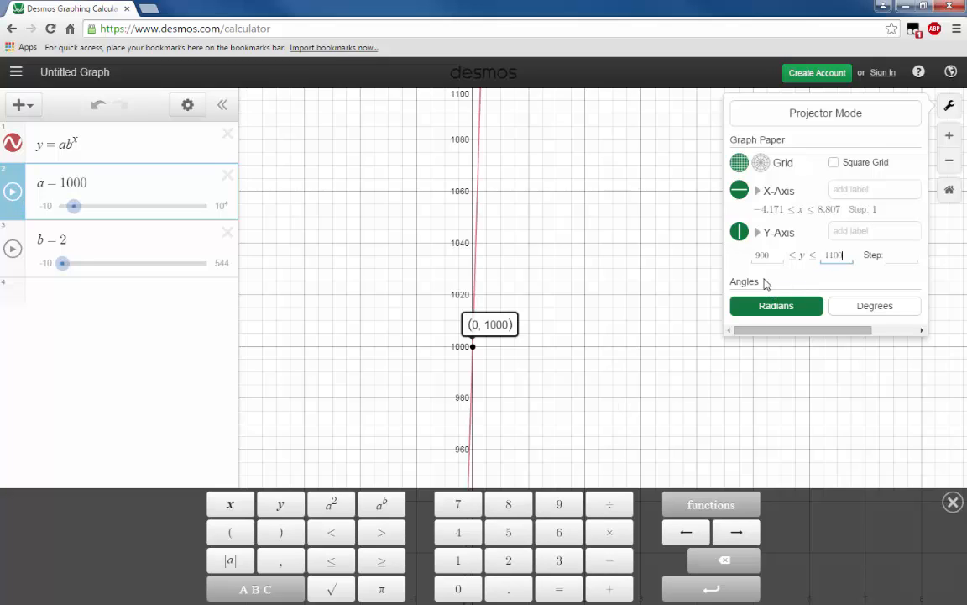
{"action": "mouse_move", "coordinate": [635, 289]}
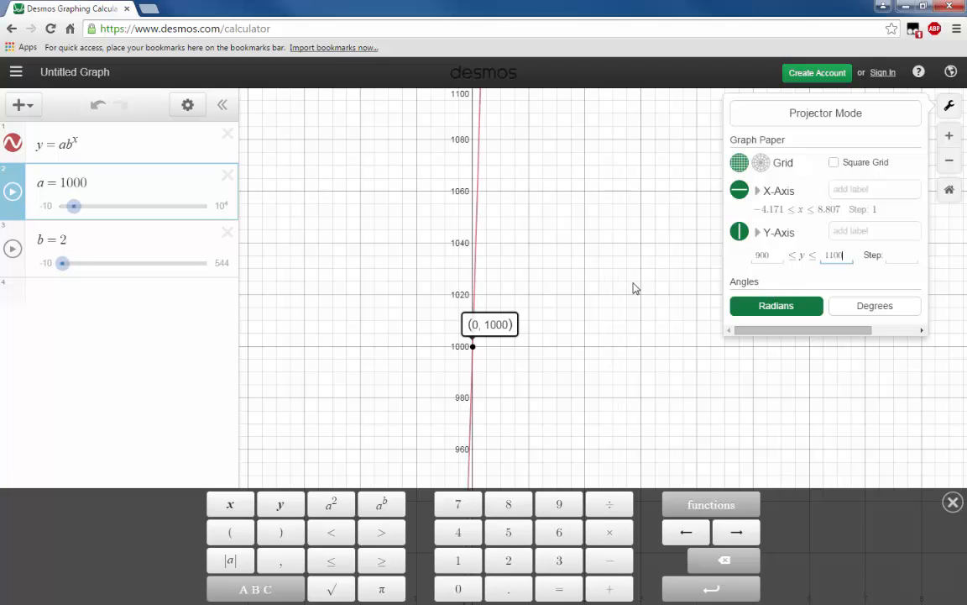
{"action": "mouse_move", "coordinate": [447, 358]}
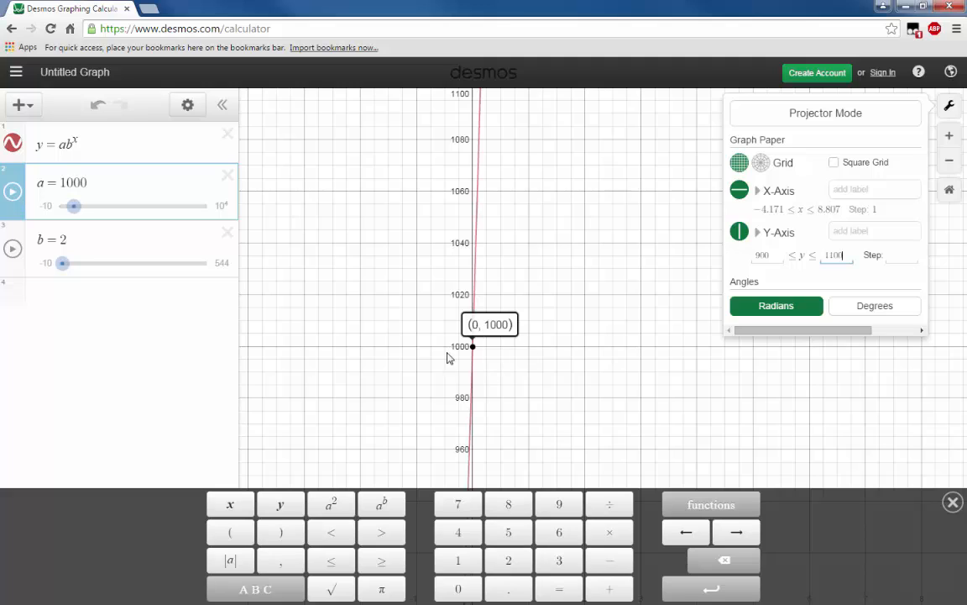
{"action": "mouse_move", "coordinate": [446, 222]}
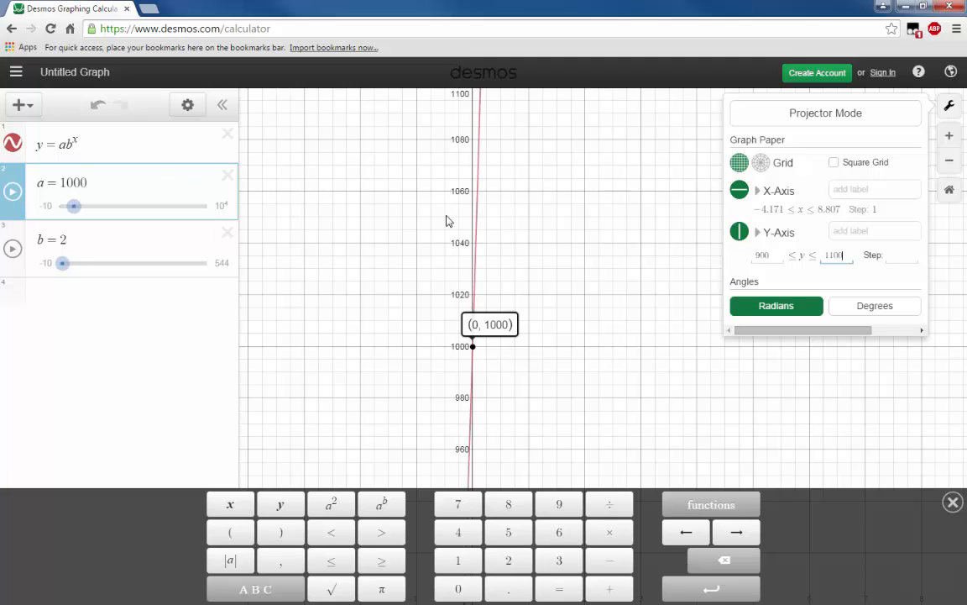